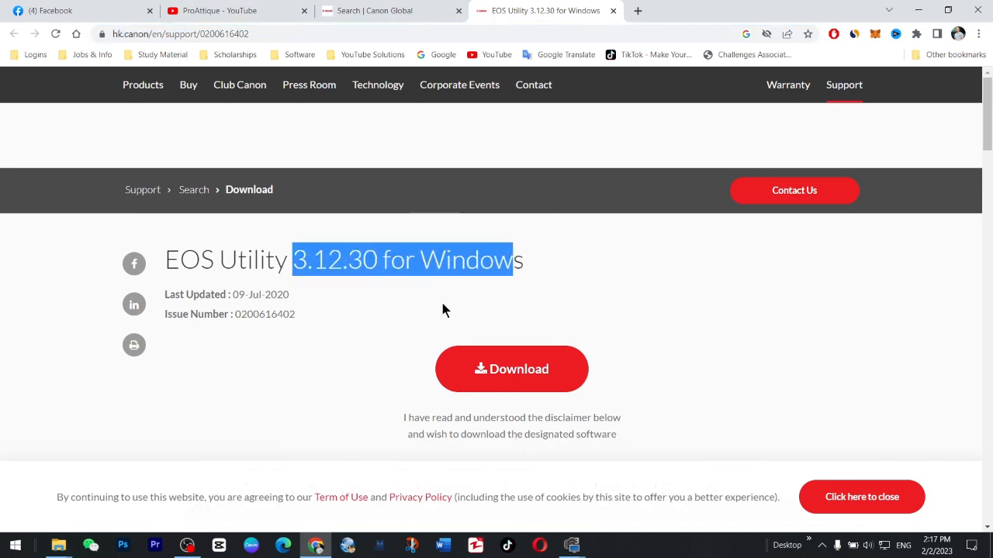
Launch EOS Utility from the desktop and show its main window for the EOS 90D
{"action": "left_click", "coordinate": [355, 335]}
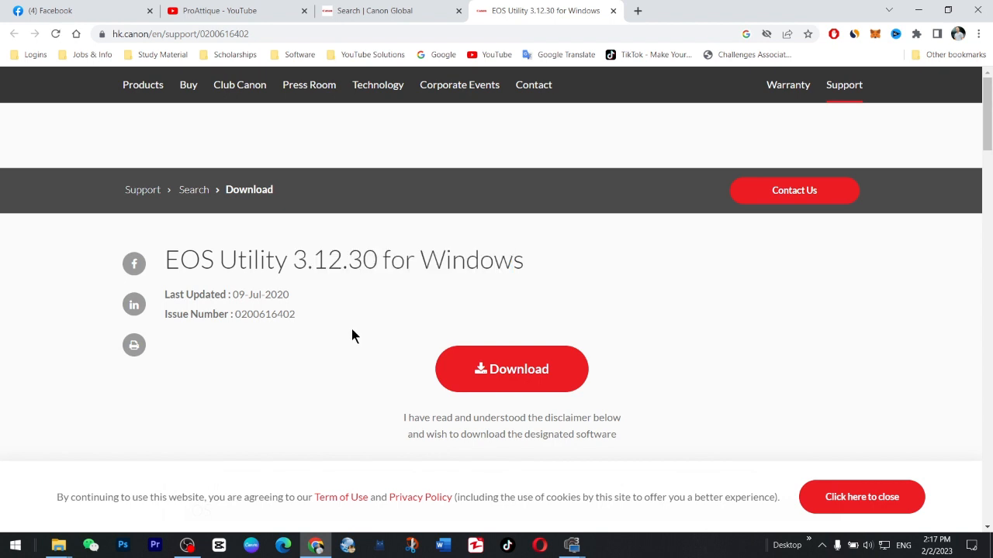
{"action": "mouse_move", "coordinate": [841, 6]}
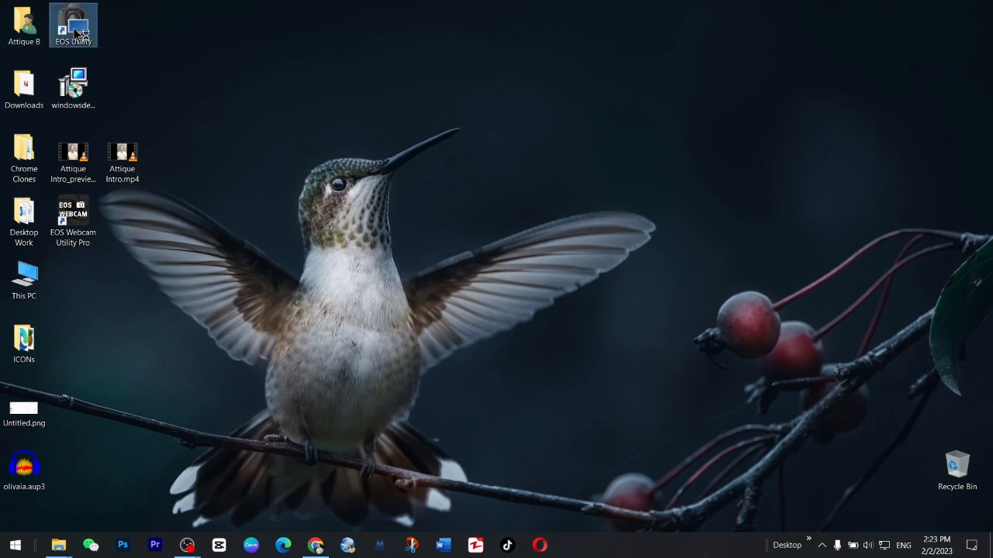
{"action": "double_click", "coordinate": [71, 21]}
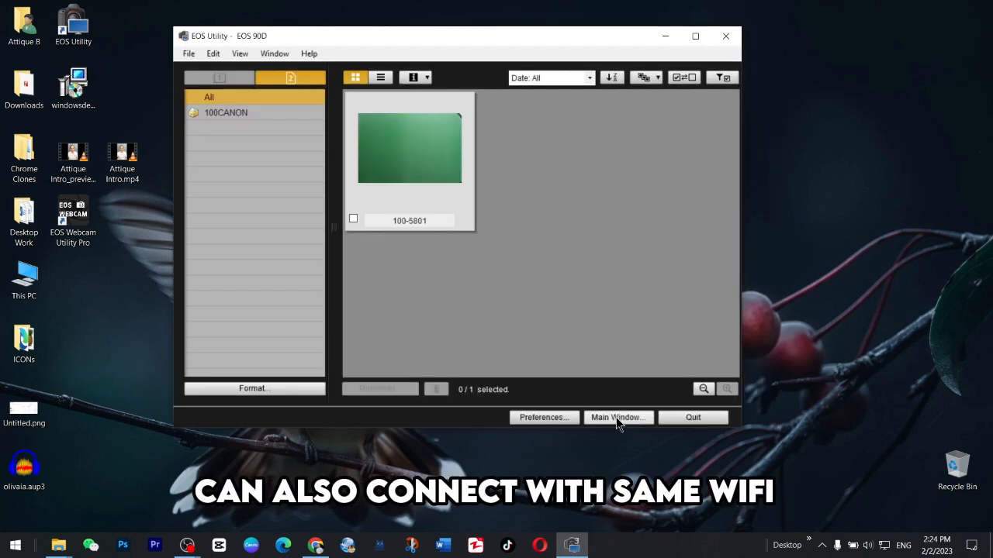
{"action": "left_click", "coordinate": [617, 417]}
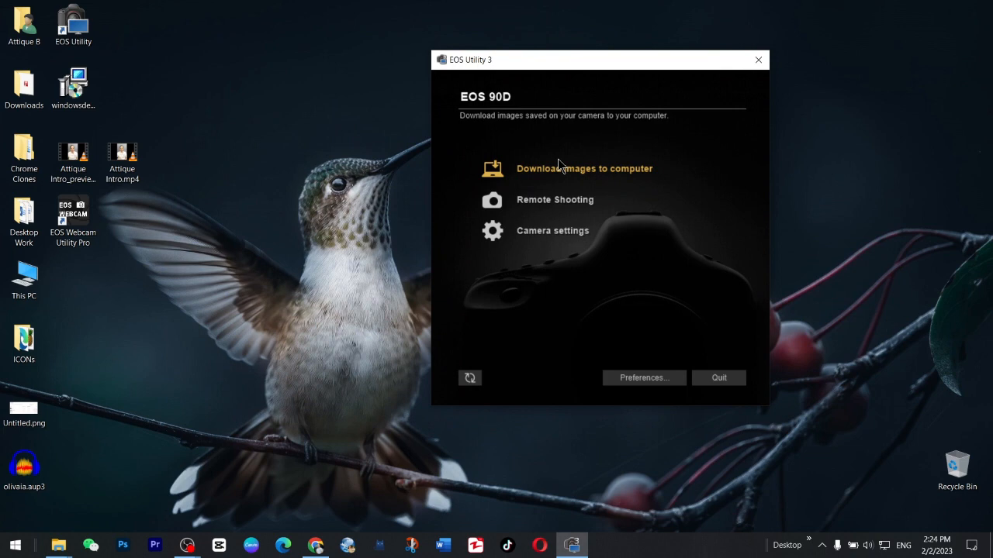
{"action": "mouse_move", "coordinate": [588, 183]}
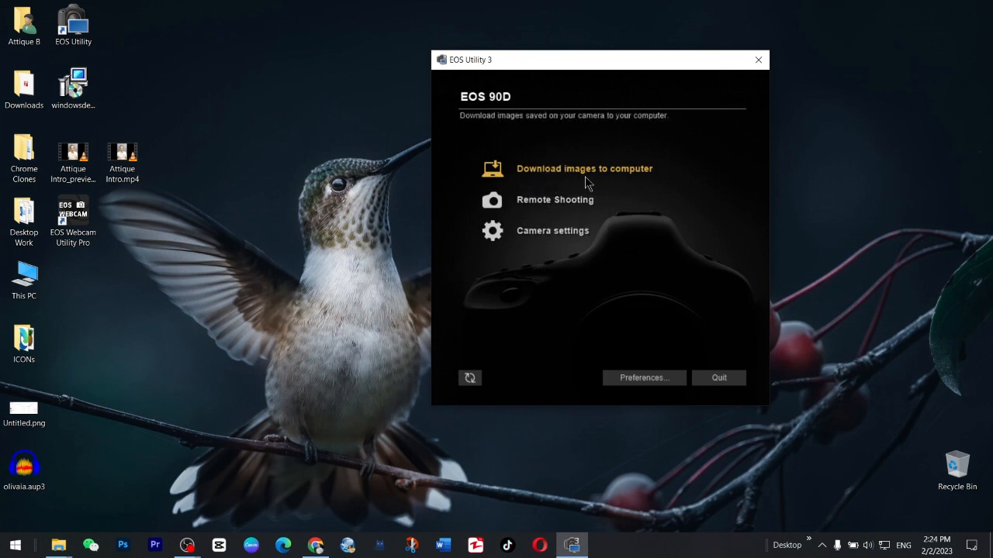
{"action": "mouse_move", "coordinate": [512, 208]}
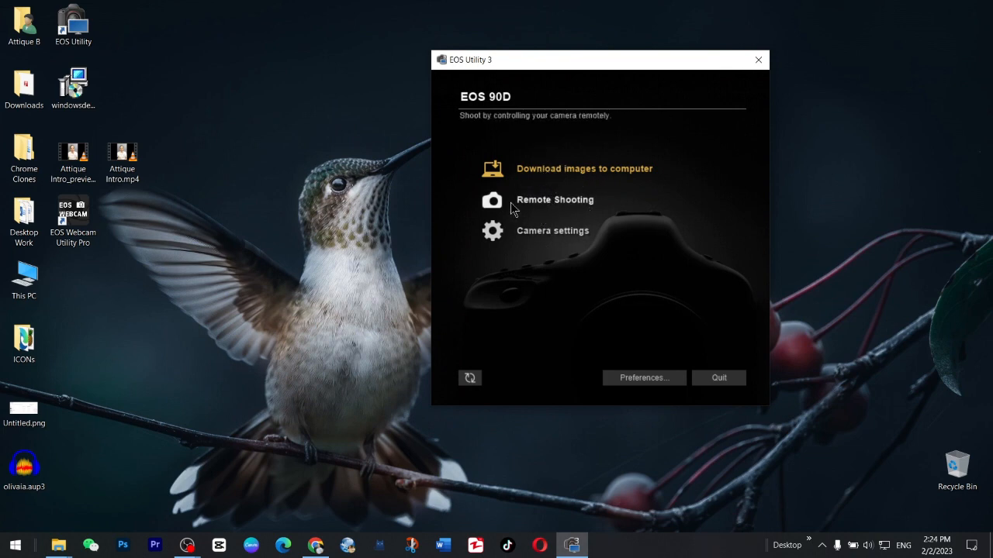
{"action": "mouse_move", "coordinate": [562, 208]}
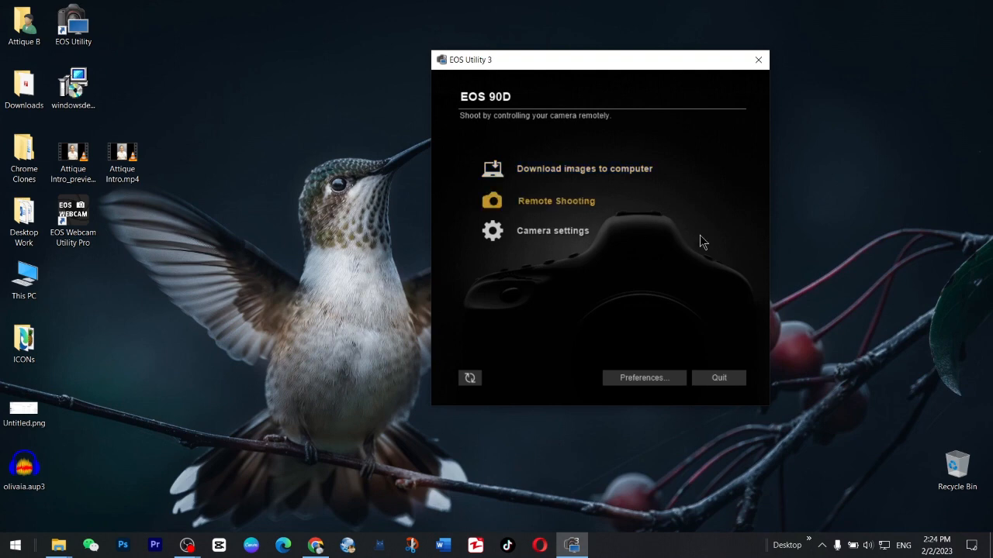
Start remote shooting live view of the EOS 90D with the focus frame hidden
{"action": "left_click", "coordinate": [556, 202]}
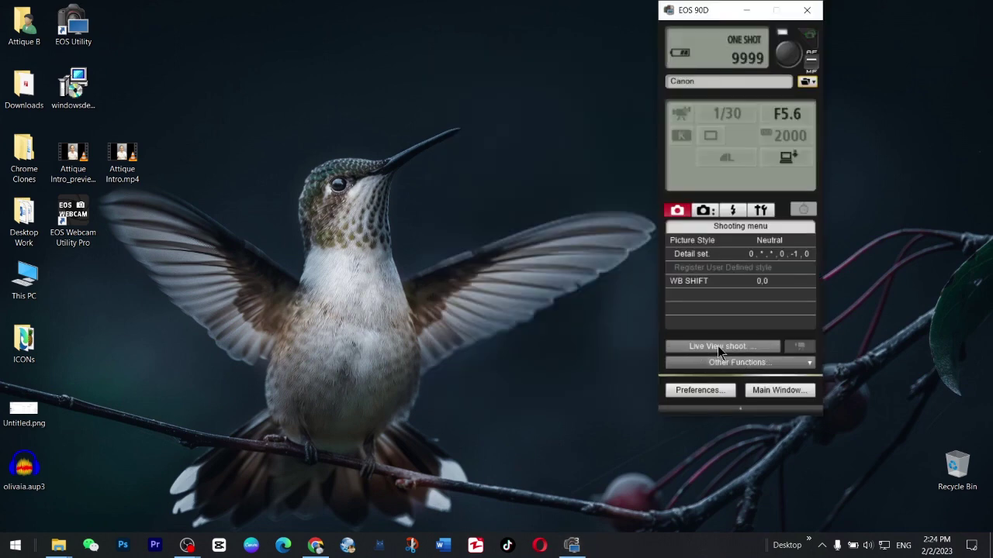
{"action": "left_click", "coordinate": [722, 346]}
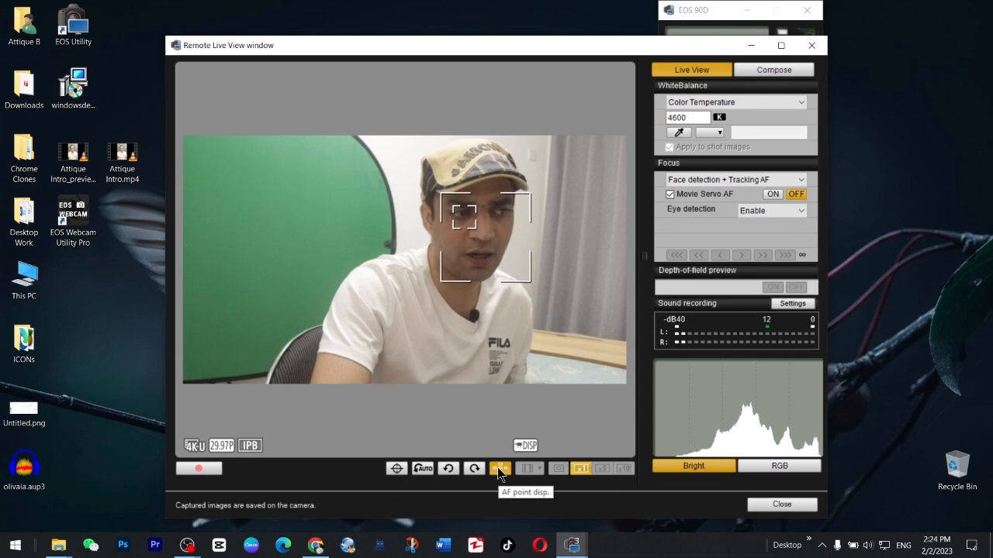
{"action": "left_click", "coordinate": [500, 468]}
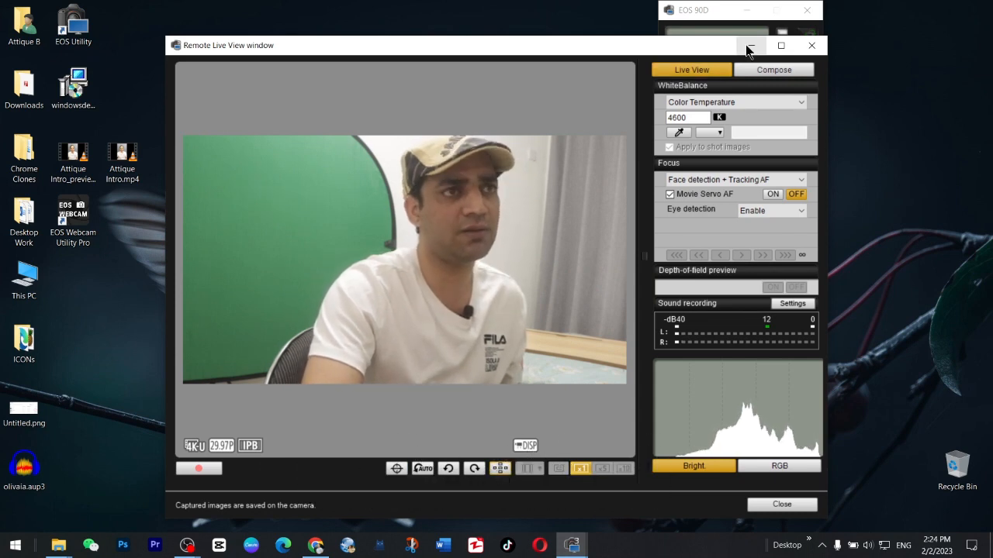
{"action": "mouse_move", "coordinate": [782, 45]}
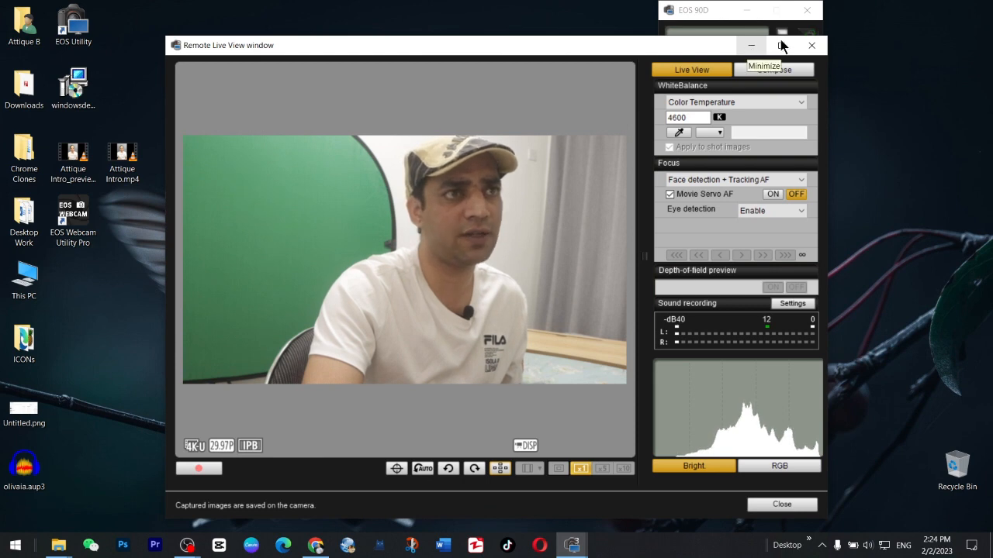
Minimize the live view window and the camera control panel
{"action": "left_click", "coordinate": [810, 47]}
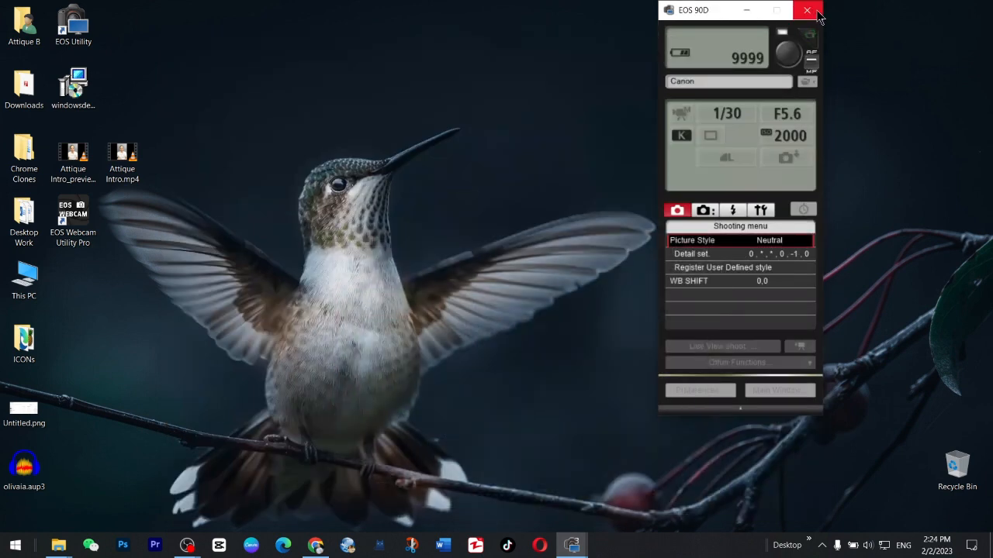
{"action": "left_click", "coordinate": [807, 9]}
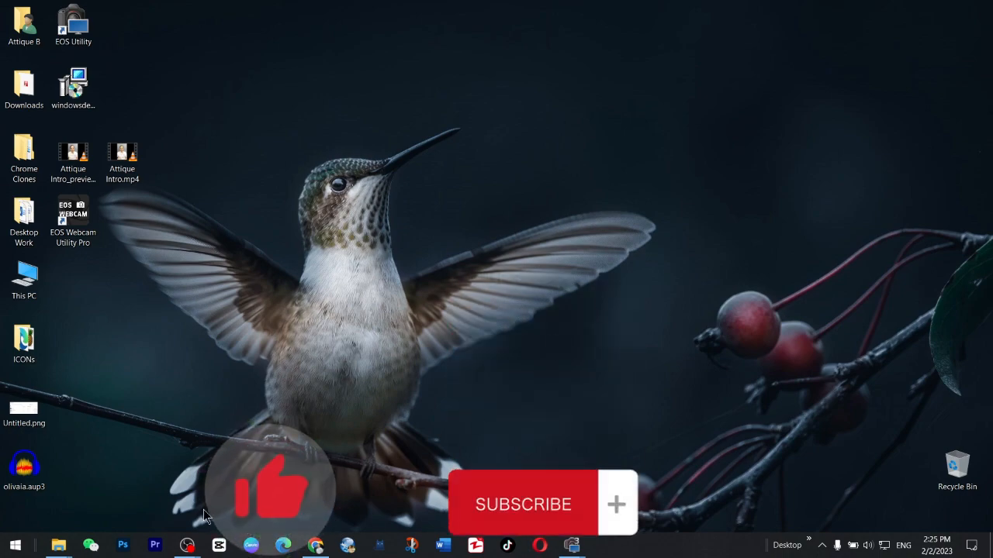
Add a new Window Capture source in OBS named 'canon 90D'
{"action": "left_click", "coordinate": [186, 543]}
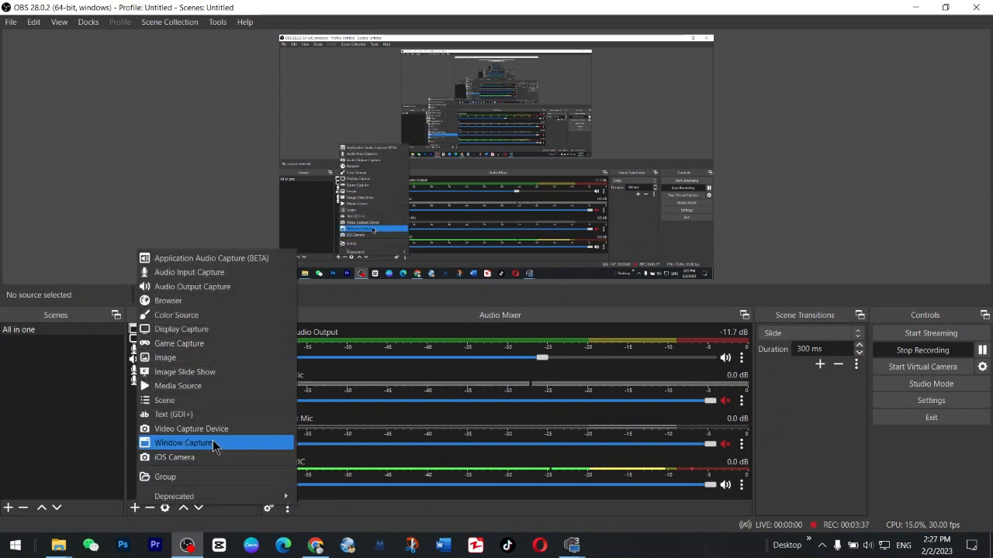
{"action": "left_click", "coordinate": [183, 444]}
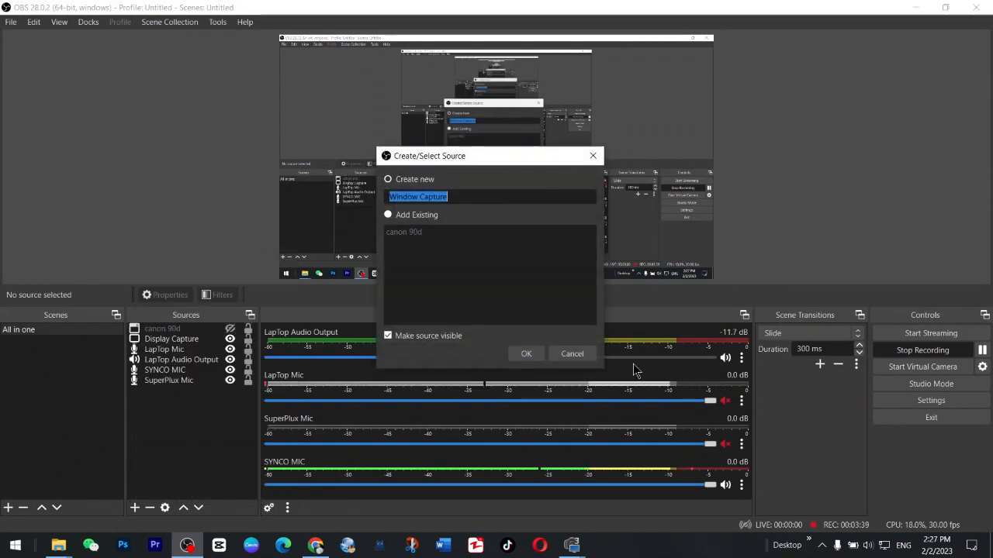
{"action": "type", "text": "co"}
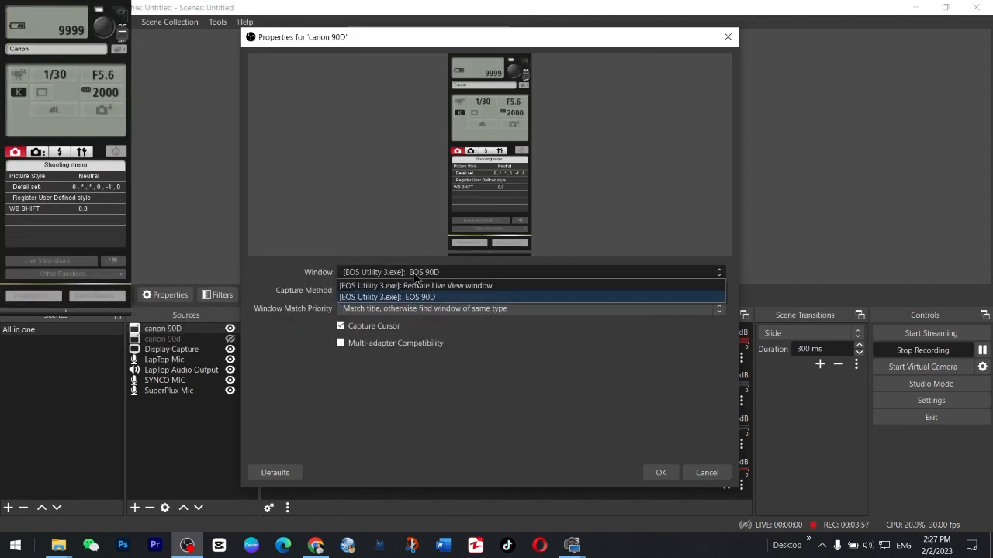
Capture the EOS Utility Remote Live View window and place the feed in the lower-right corner
{"action": "left_click", "coordinate": [416, 285]}
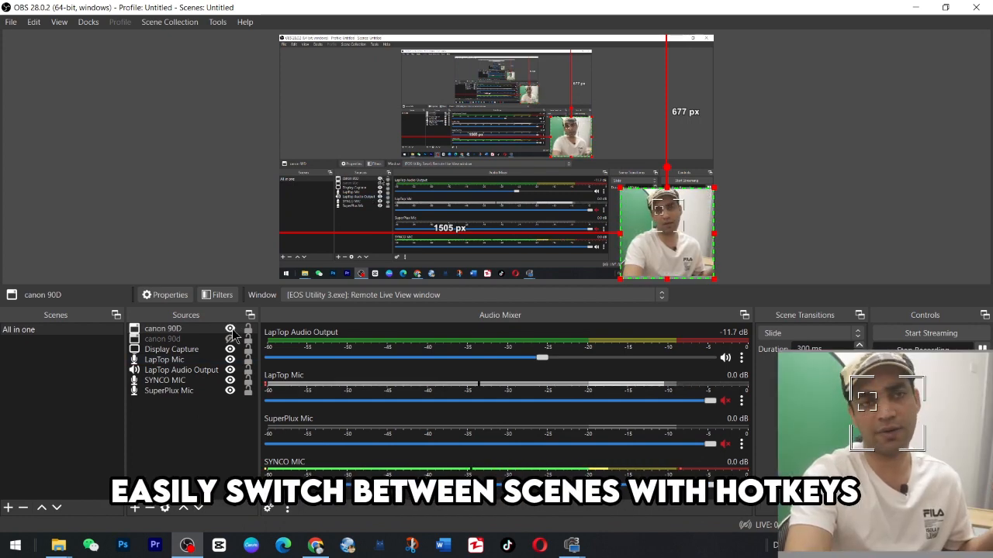
In Hotkeys settings, replace the conflicting Hide 'canon 90D' shortcut with Num 2
{"action": "left_click", "coordinate": [14, 31]}
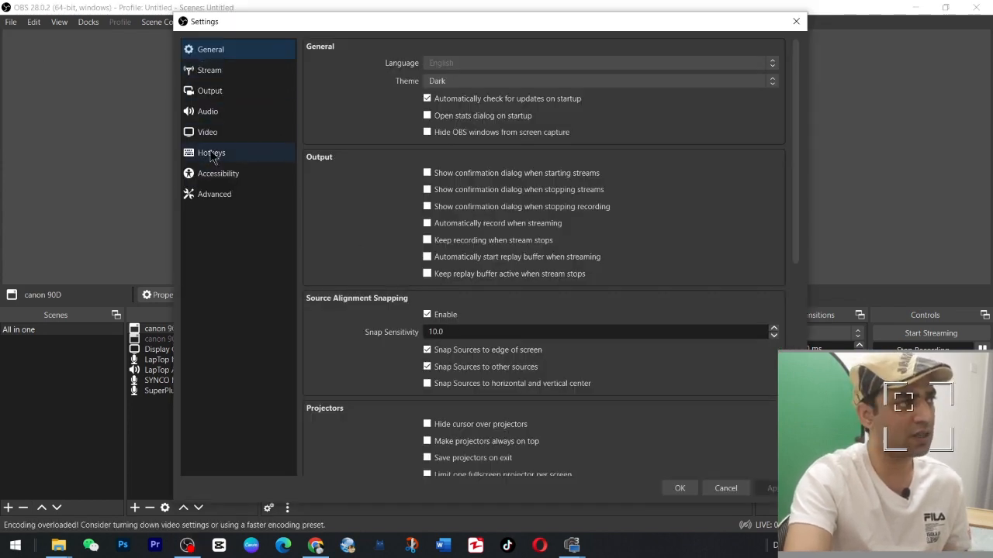
{"action": "left_click", "coordinate": [211, 152]}
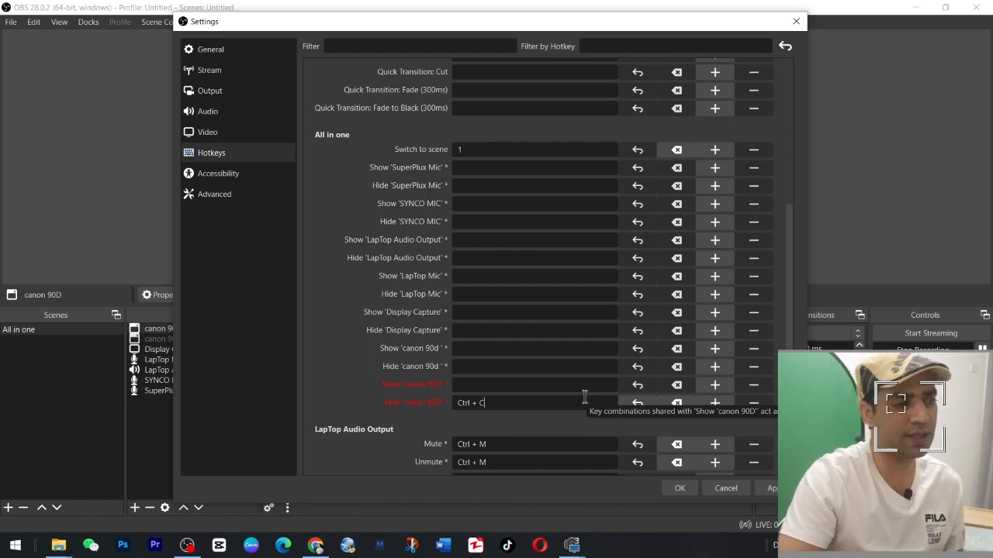
{"action": "key", "text": "Backspace"}
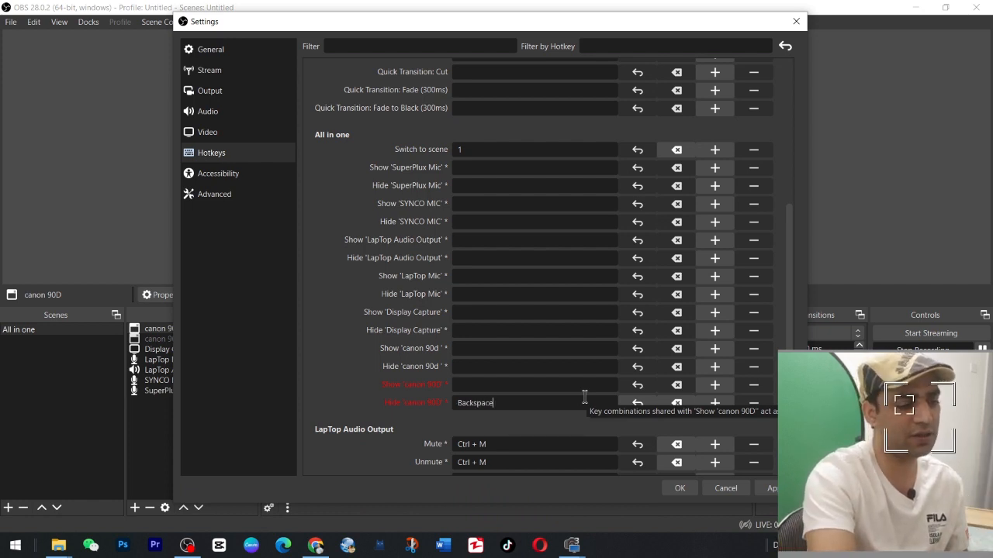
{"action": "mouse_move", "coordinate": [757, 415]}
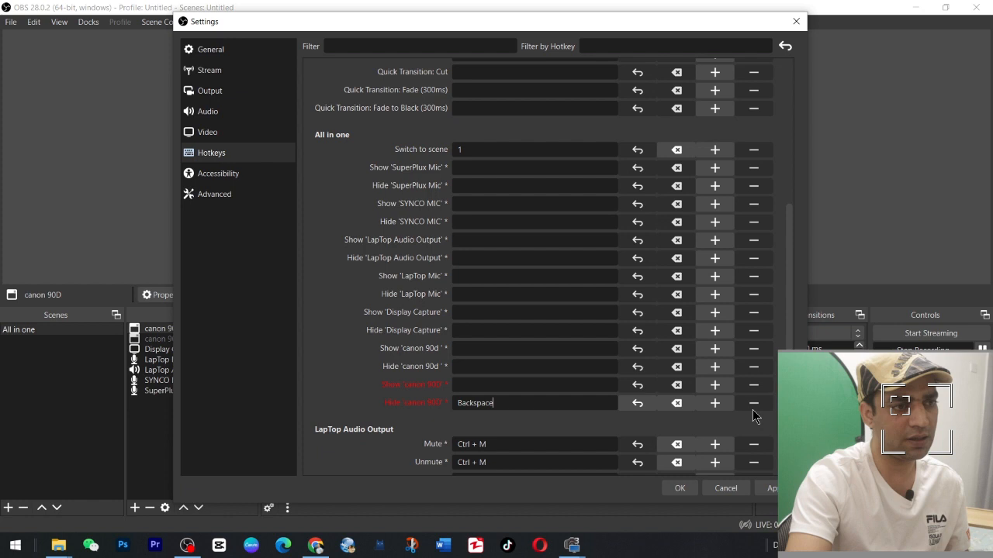
{"action": "key", "text": "Num 1"}
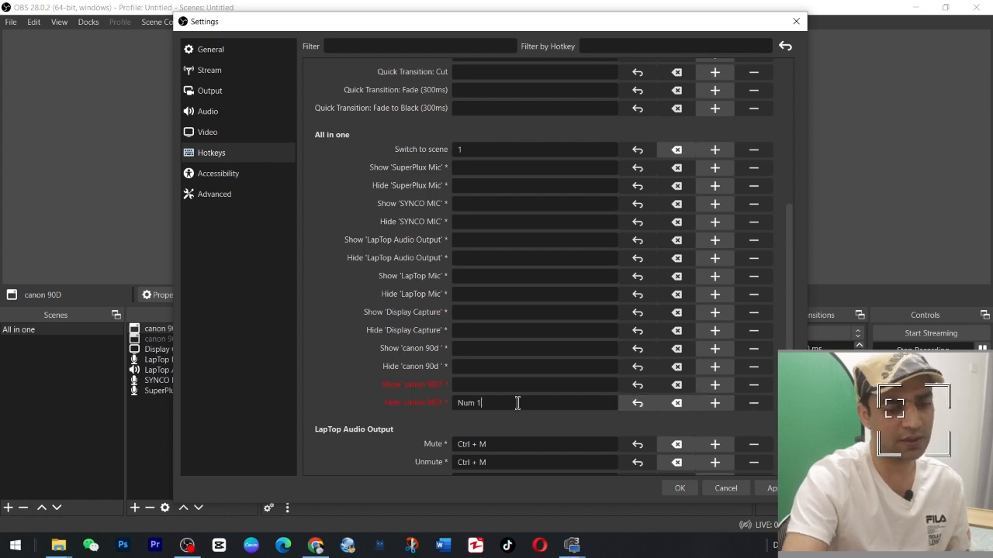
{"action": "type", "text": "Num 2"}
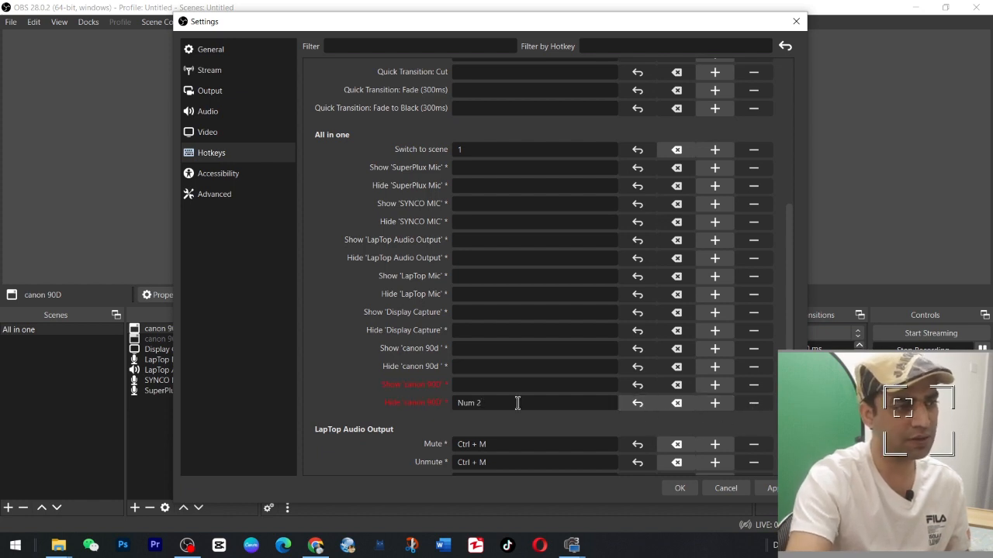